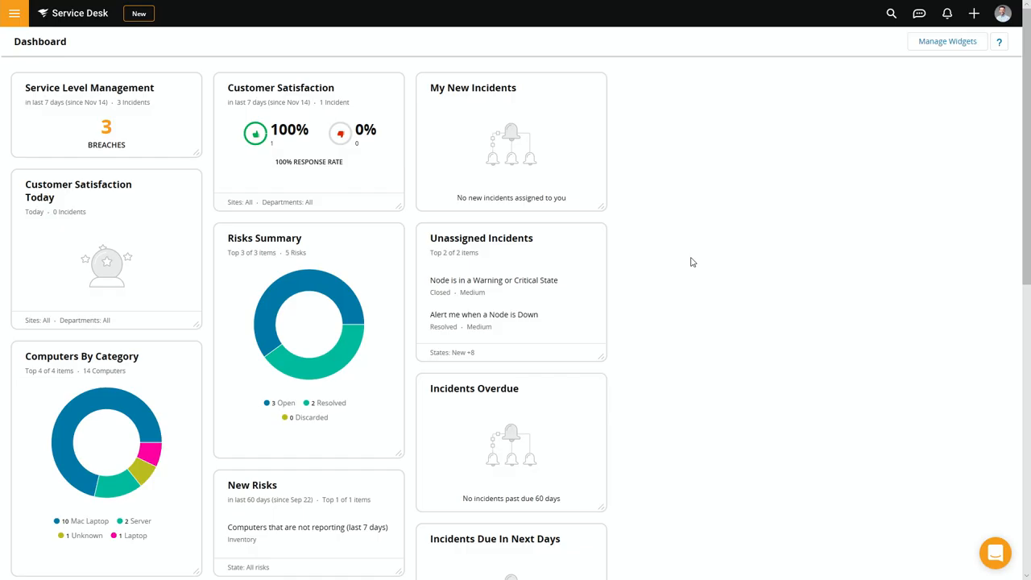
Step: Navigate through the menu to Service Desk > Incidents, showing all 336 incidents
{"action": "left_click", "coordinate": [13, 13]}
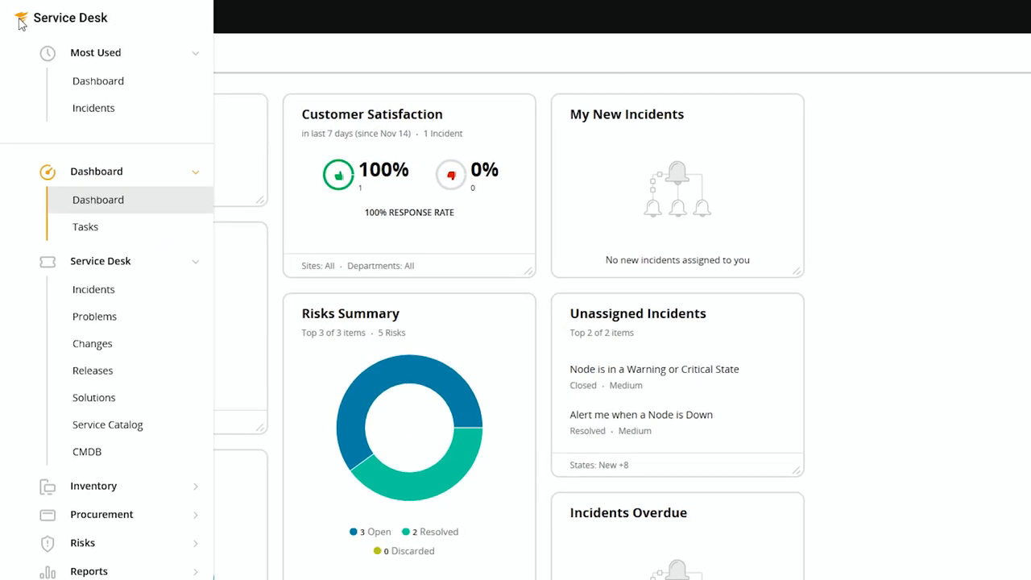
{"action": "left_click", "coordinate": [18, 20]}
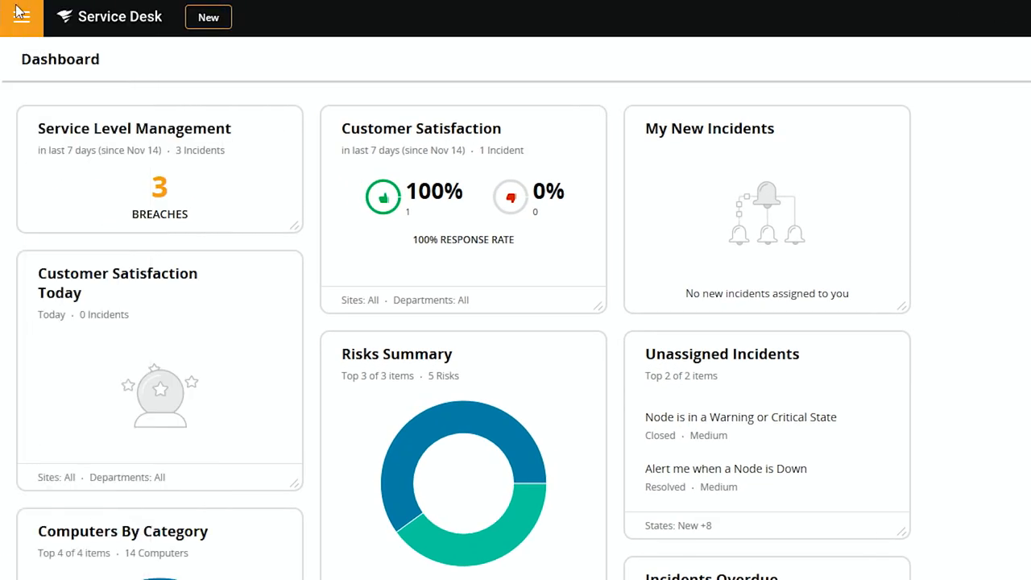
{"action": "left_click", "coordinate": [16, 16]}
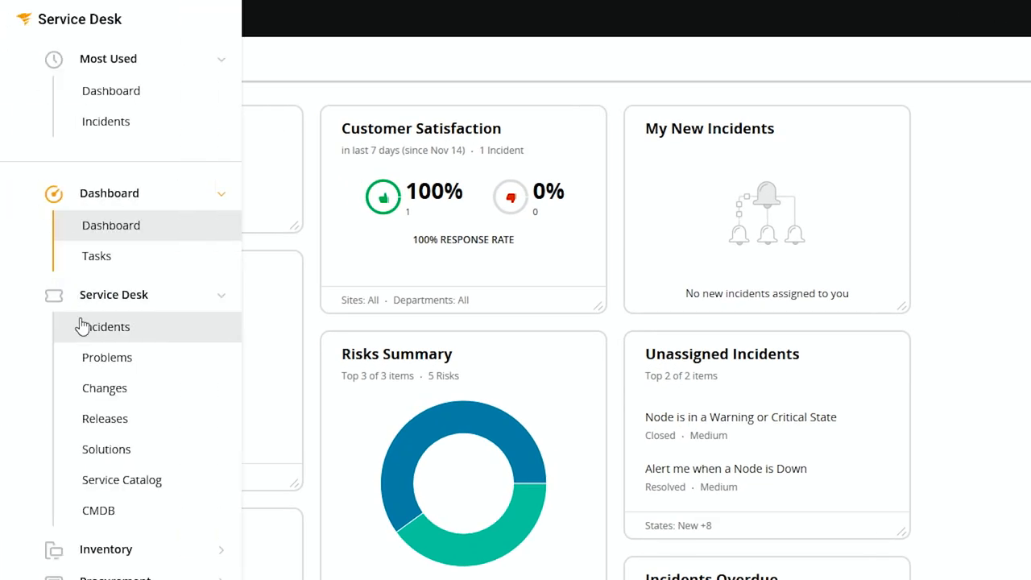
{"action": "mouse_move", "coordinate": [87, 332]}
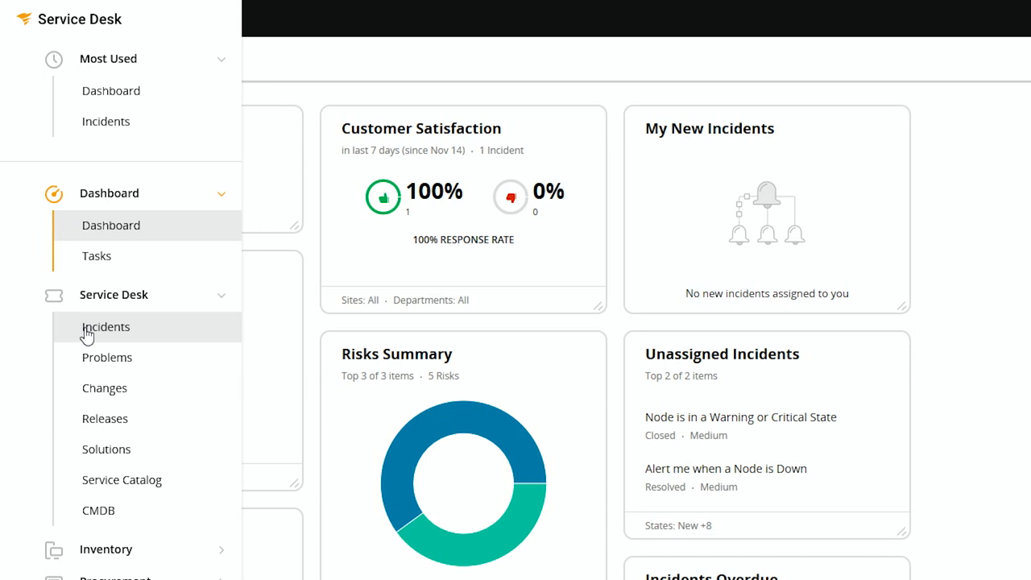
{"action": "left_click", "coordinate": [106, 326]}
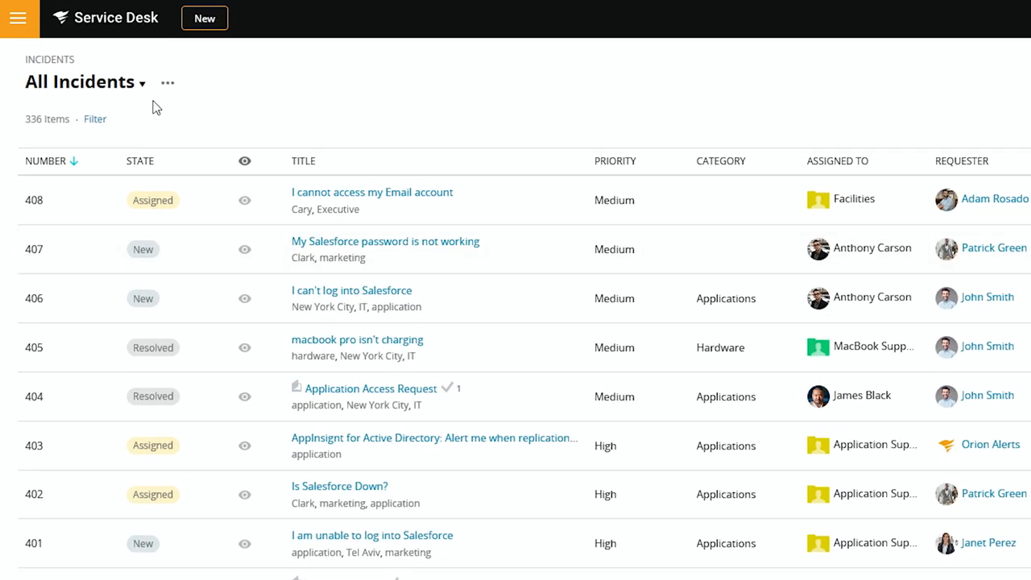
Step: Switch the incidents view to All Active Incidents, showing 74 items
{"action": "left_click", "coordinate": [81, 81]}
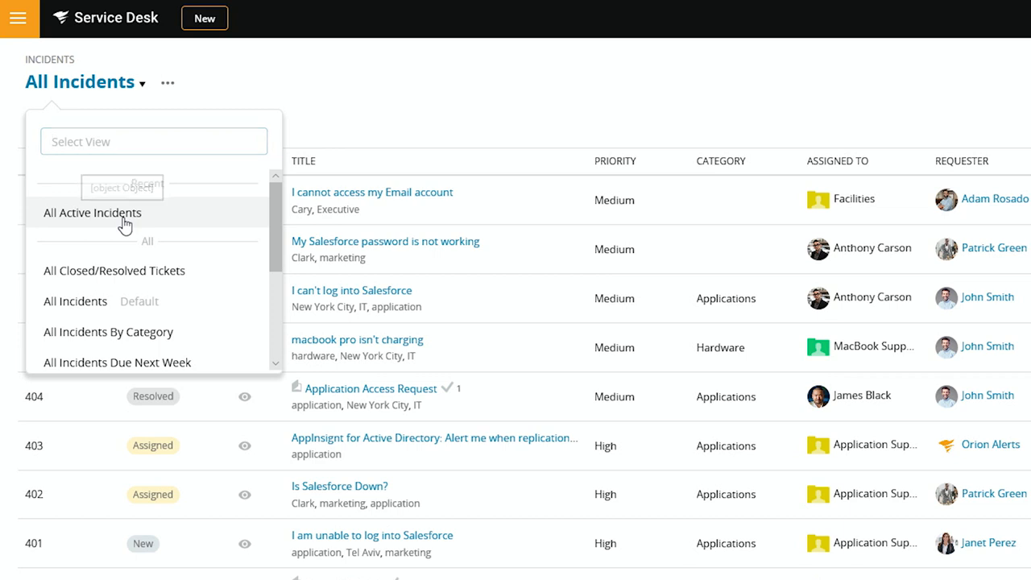
{"action": "left_click", "coordinate": [91, 212]}
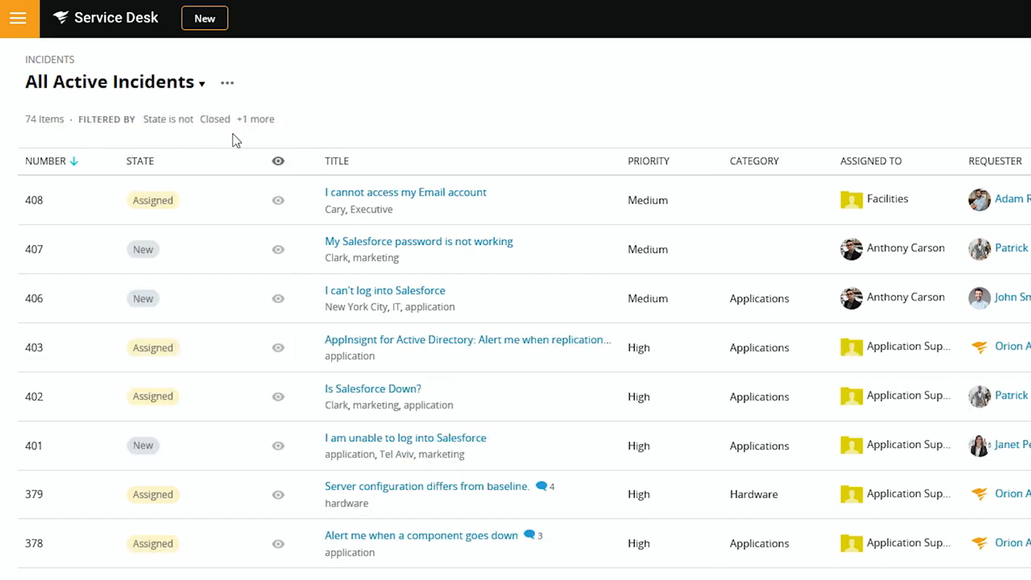
{"action": "mouse_move", "coordinate": [288, 138]}
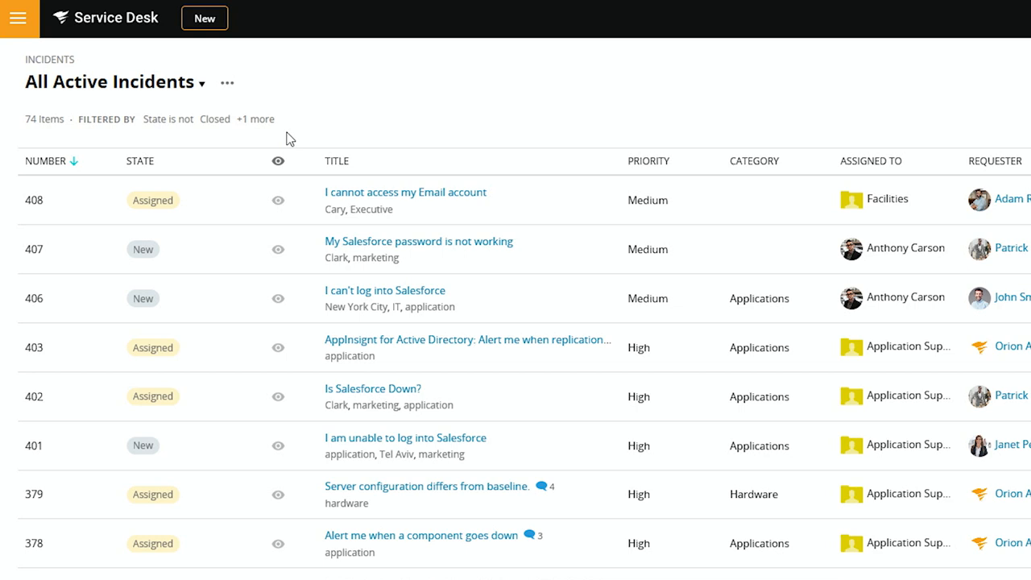
{"action": "mouse_move", "coordinate": [199, 261]}
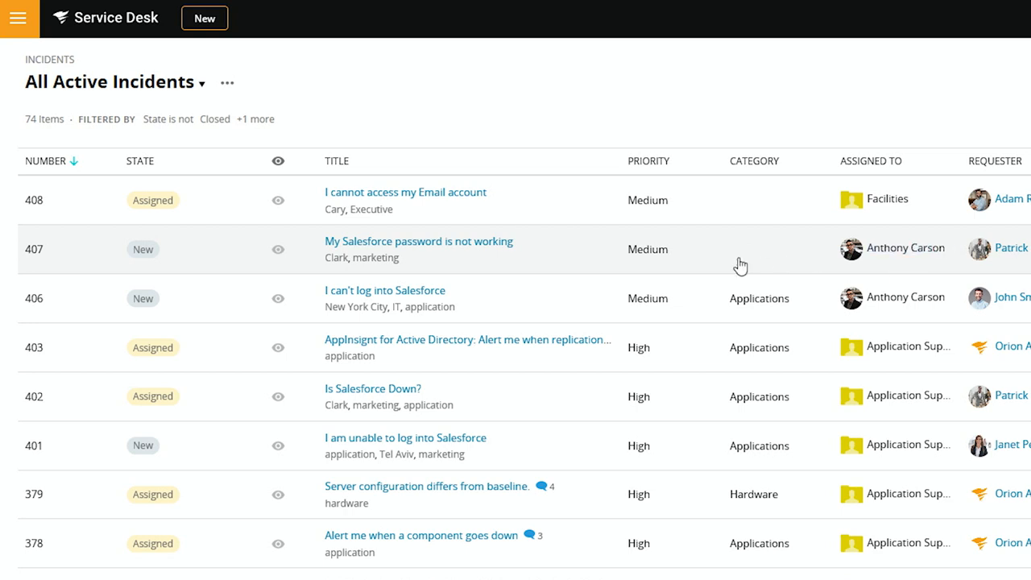
Step: Open Salesforce password incident #407 and save category Applications, subcategory Salesforce
{"action": "left_click", "coordinate": [418, 241]}
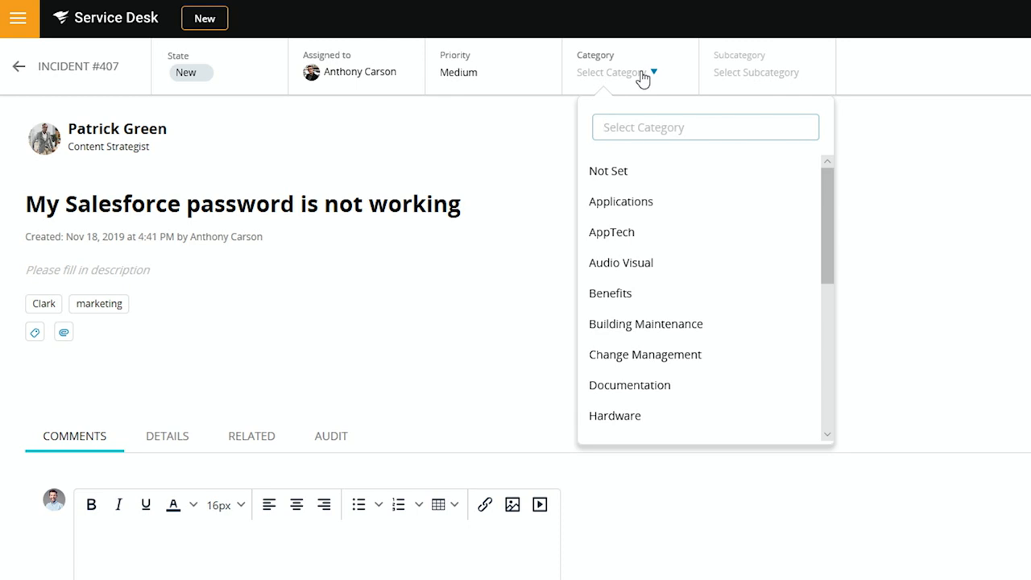
{"action": "type", "text": "appl"}
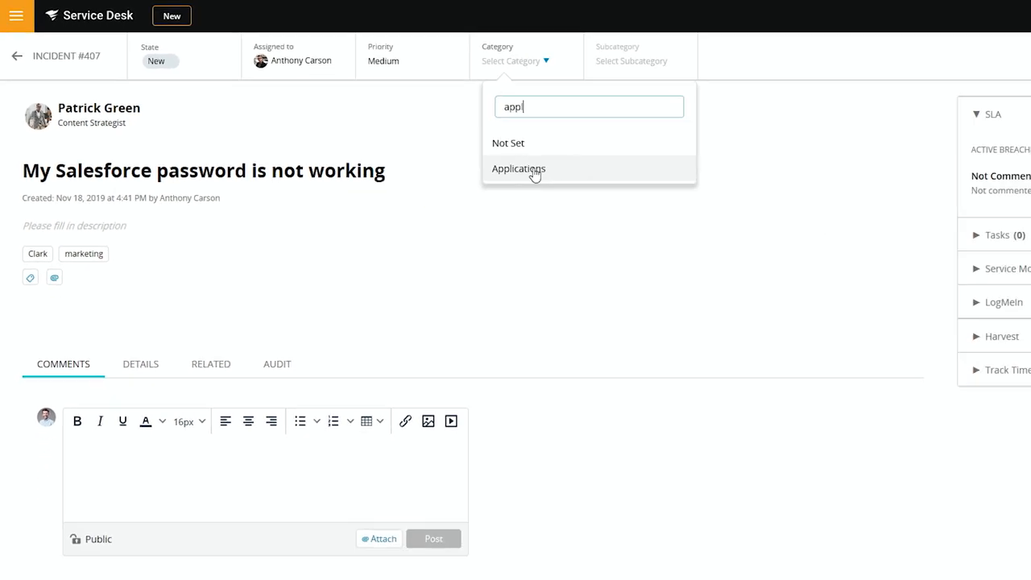
{"action": "left_click", "coordinate": [519, 169]}
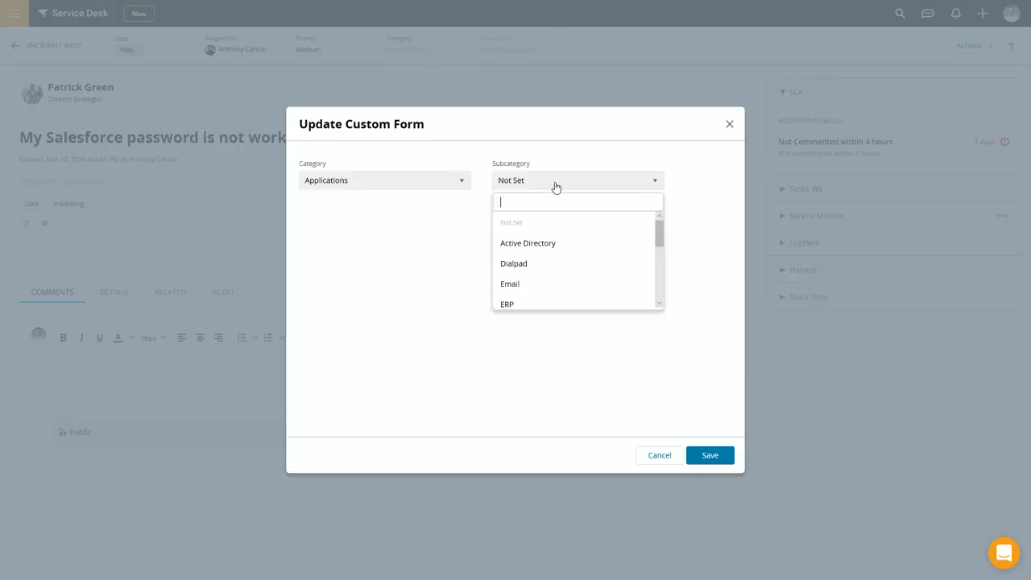
{"action": "type", "text": "sale"}
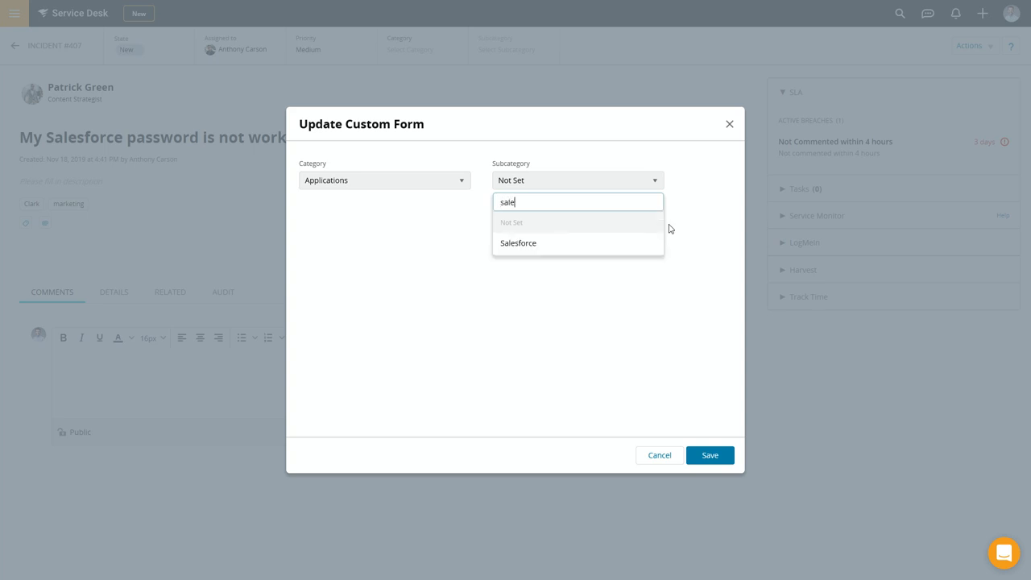
{"action": "left_click", "coordinate": [518, 242]}
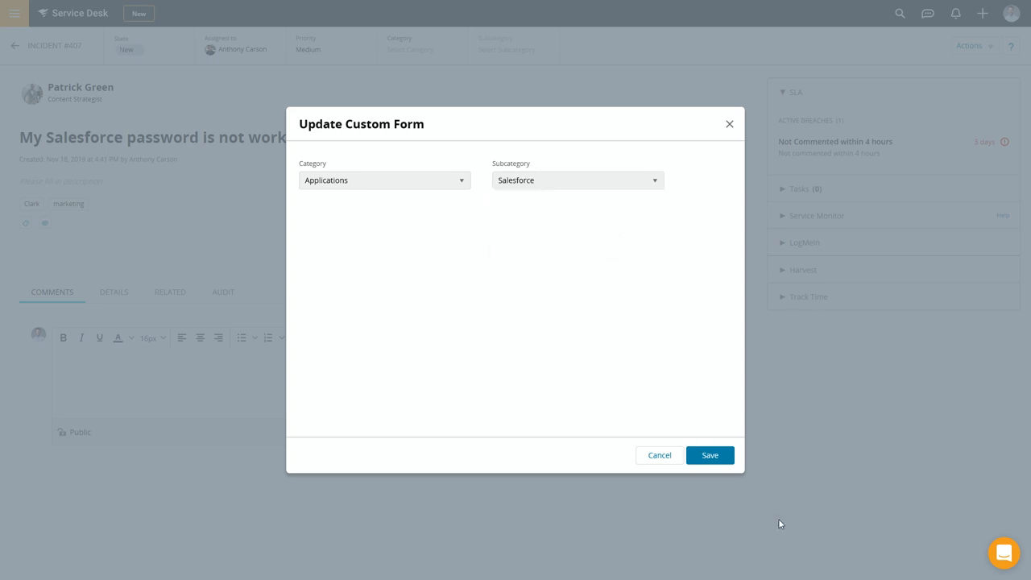
{"action": "left_click", "coordinate": [709, 455]}
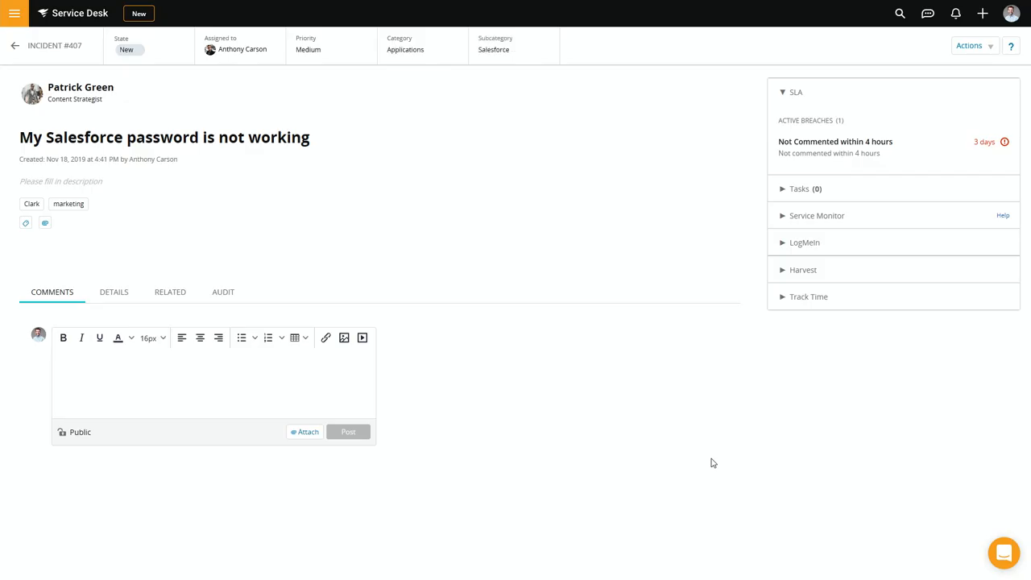
{"action": "mouse_move", "coordinate": [175, 399]}
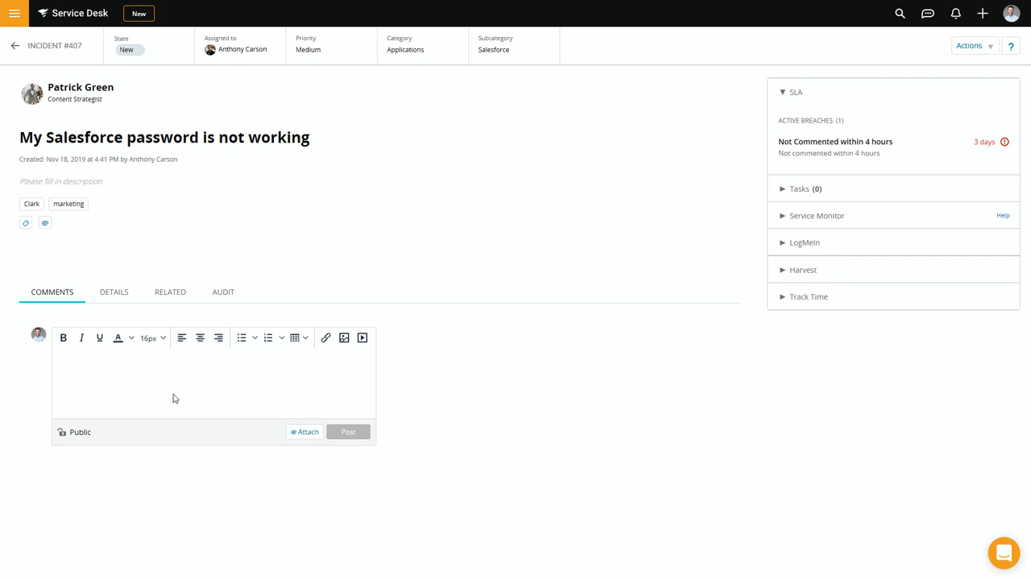
{"action": "left_click", "coordinate": [244, 50]}
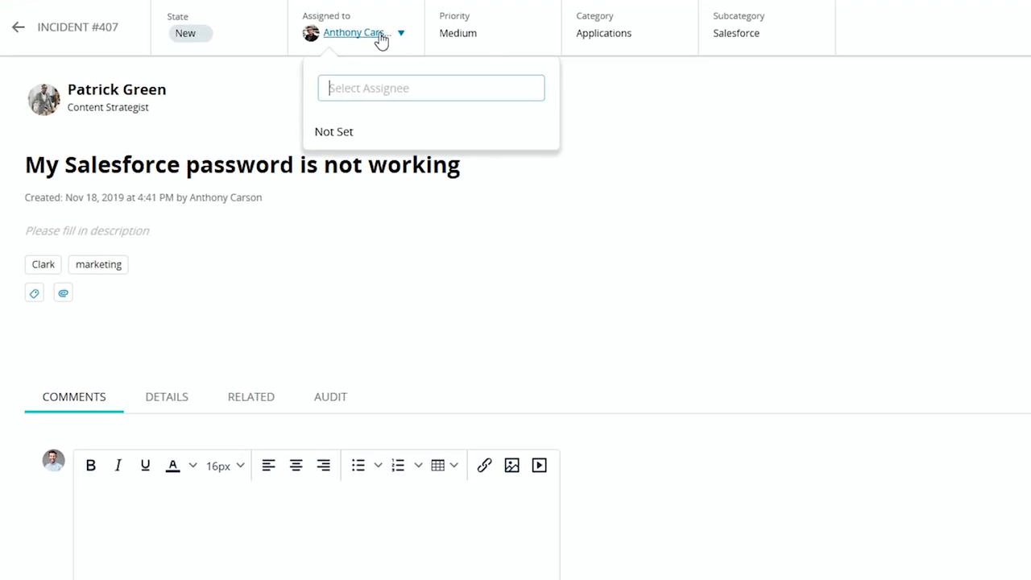
{"action": "type", "text": "salesfor"}
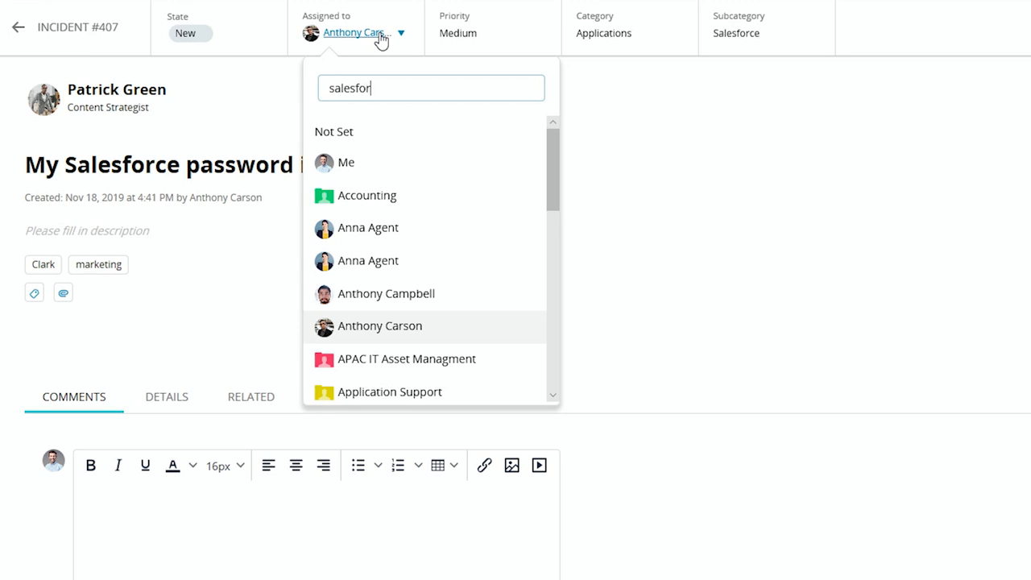
{"action": "type", "text": "e"}
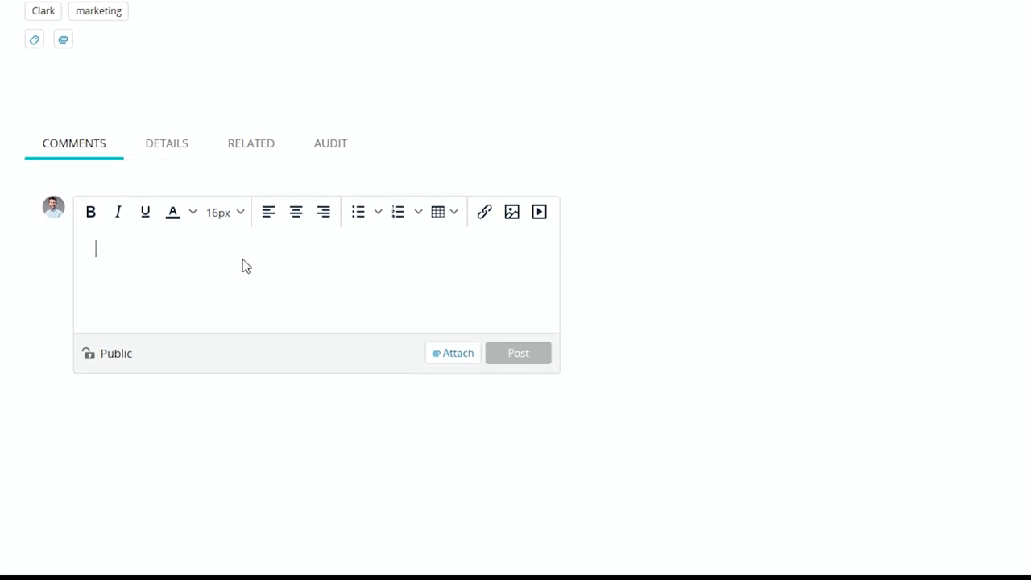
{"action": "type", "text": "User's"}
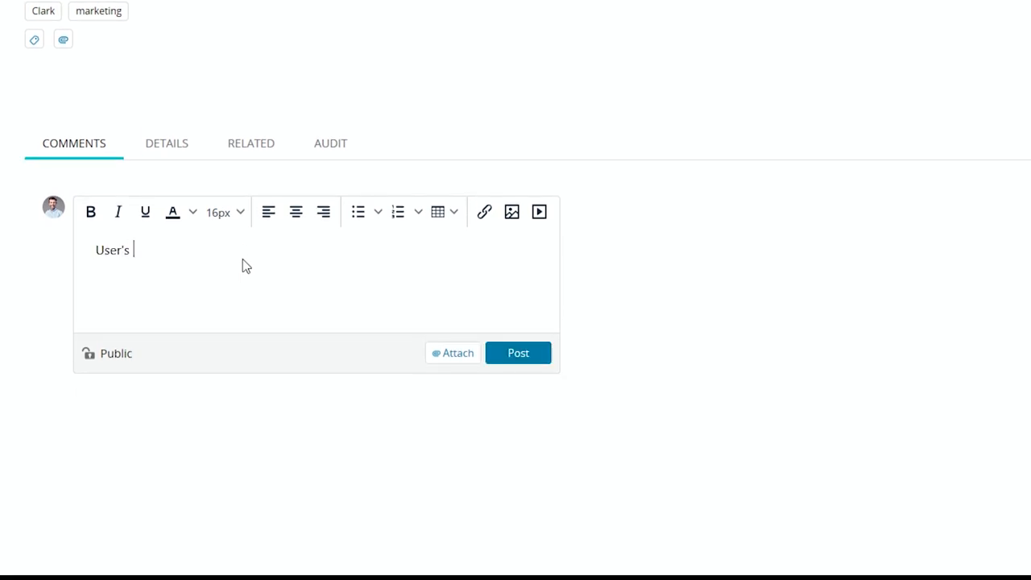
{"action": "type", "text": "account is locked"}
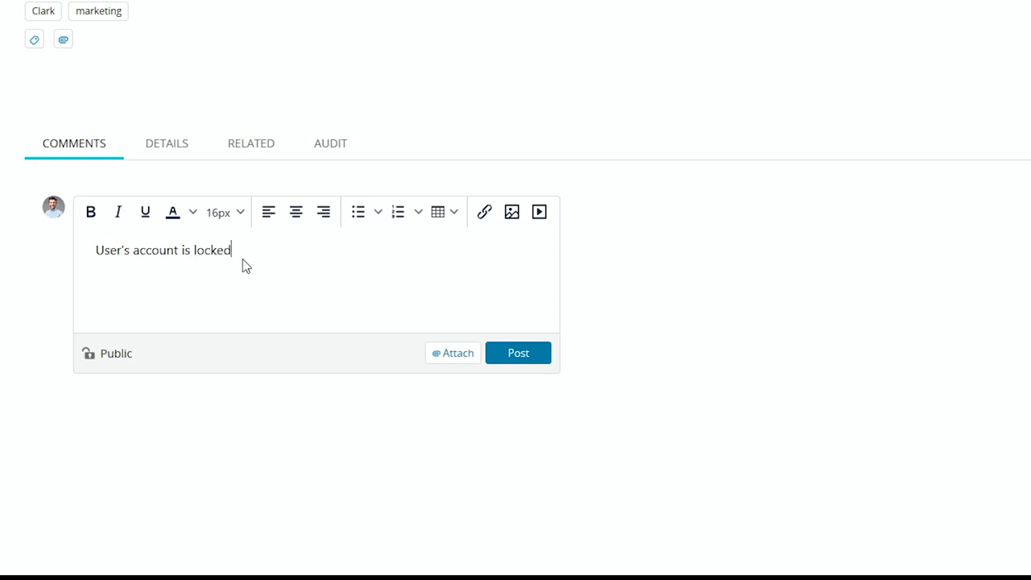
{"action": "type", "text": "out @"}
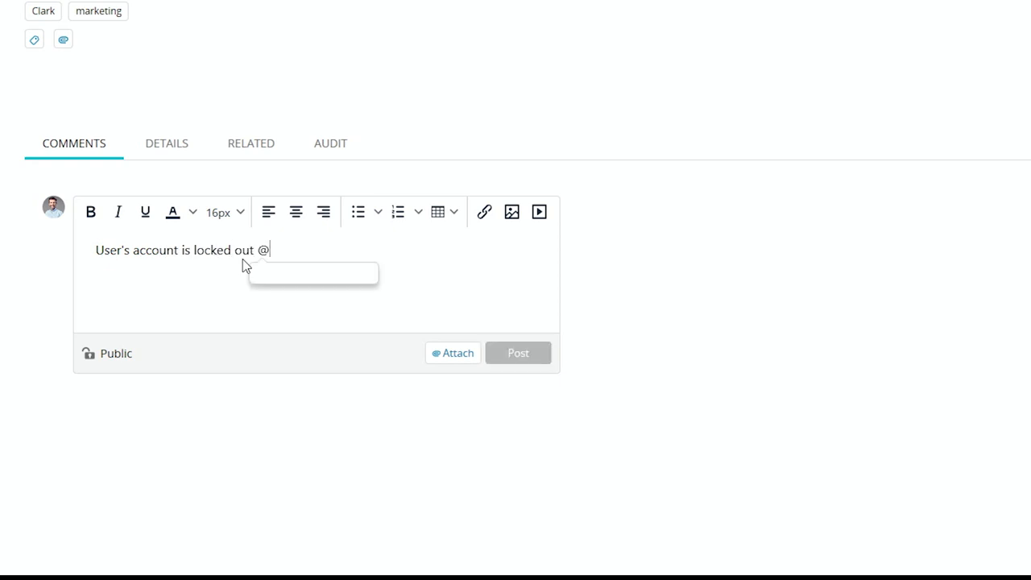
{"action": "type", "text": "salesfor"}
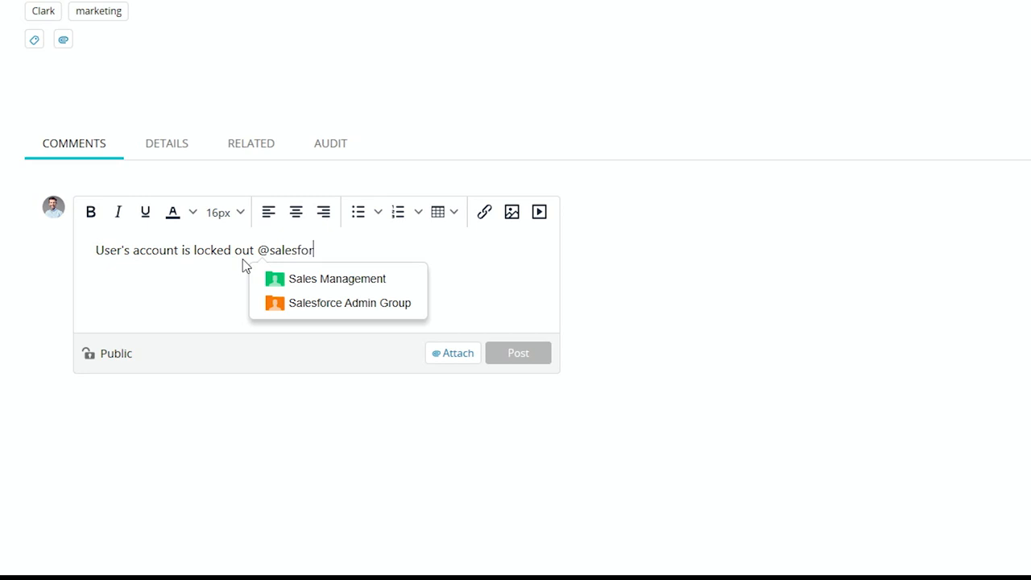
{"action": "left_click", "coordinate": [349, 303]}
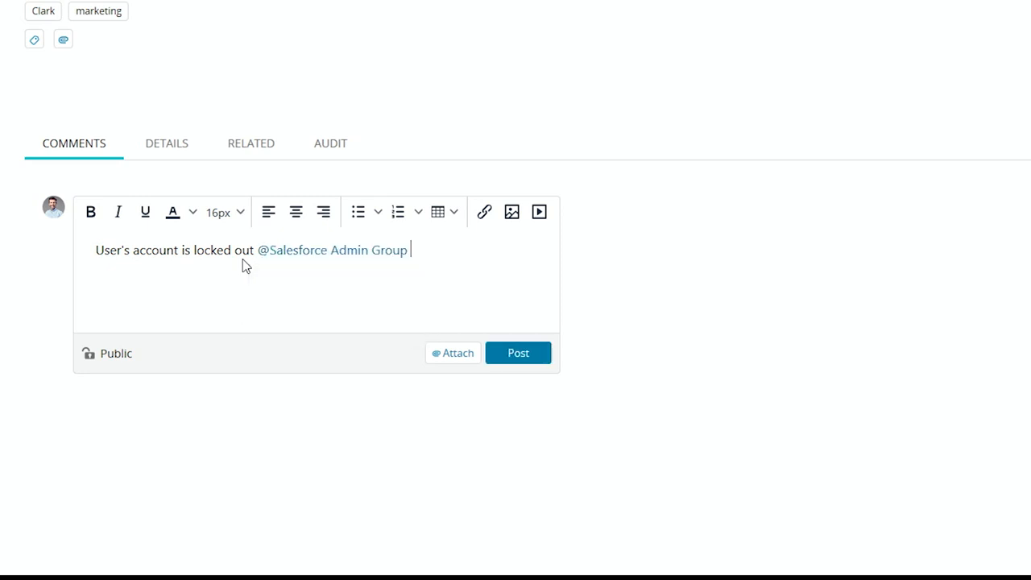
{"action": "mouse_move", "coordinate": [518, 352]}
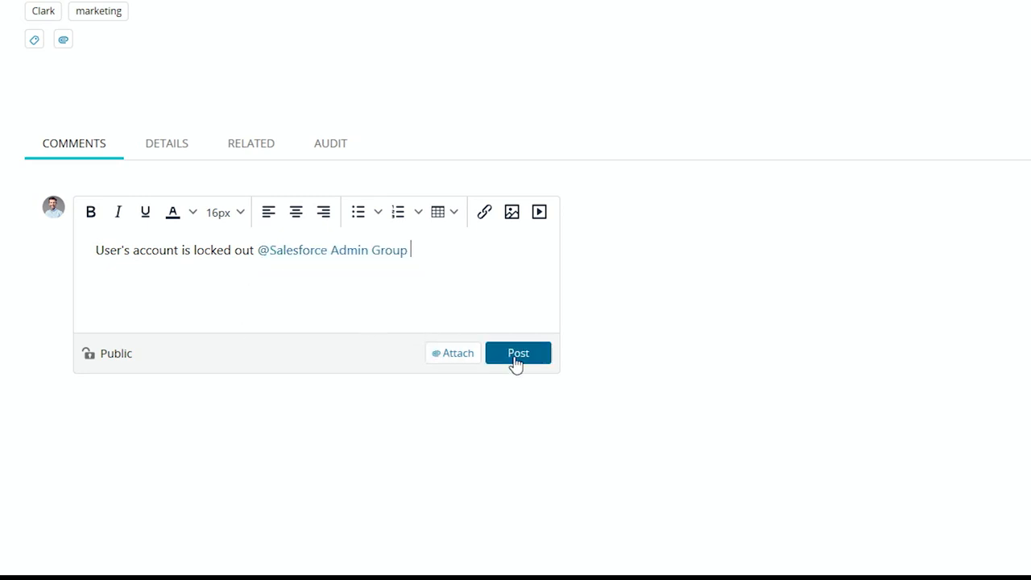
{"action": "left_click", "coordinate": [518, 353]}
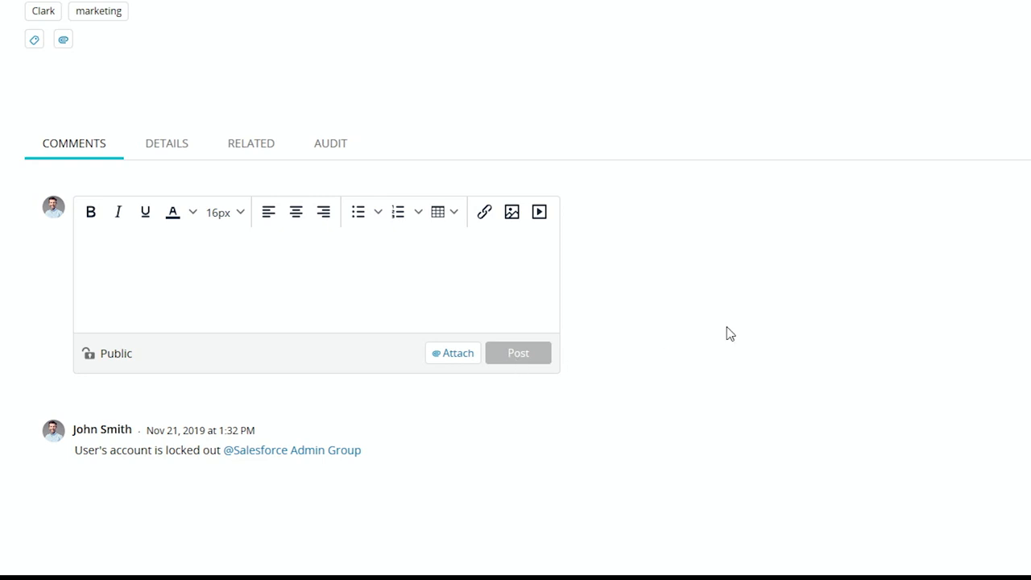
{"action": "mouse_move", "coordinate": [179, 132]}
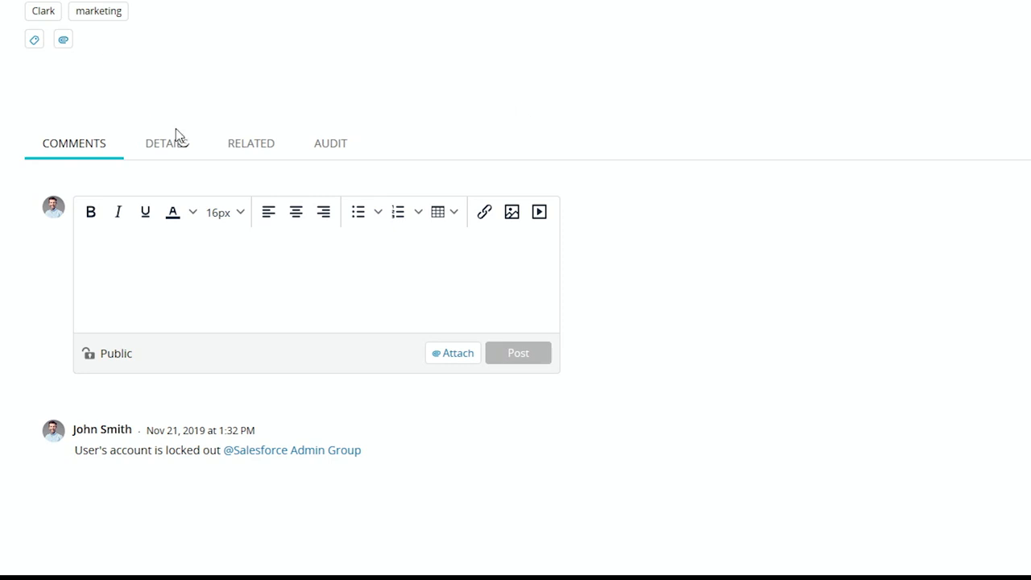
{"action": "left_click", "coordinate": [251, 142]}
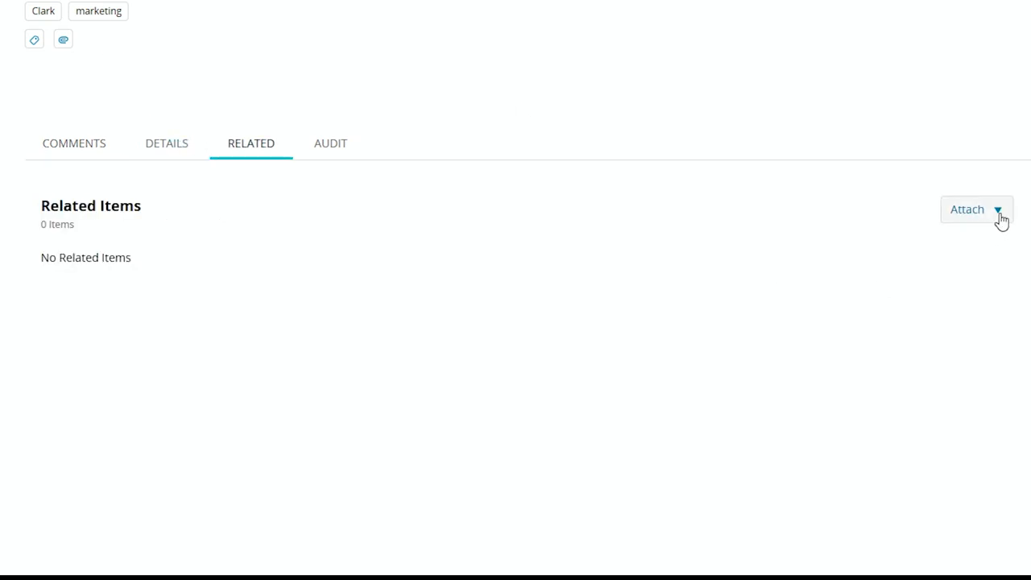
{"action": "left_click", "coordinate": [976, 209]}
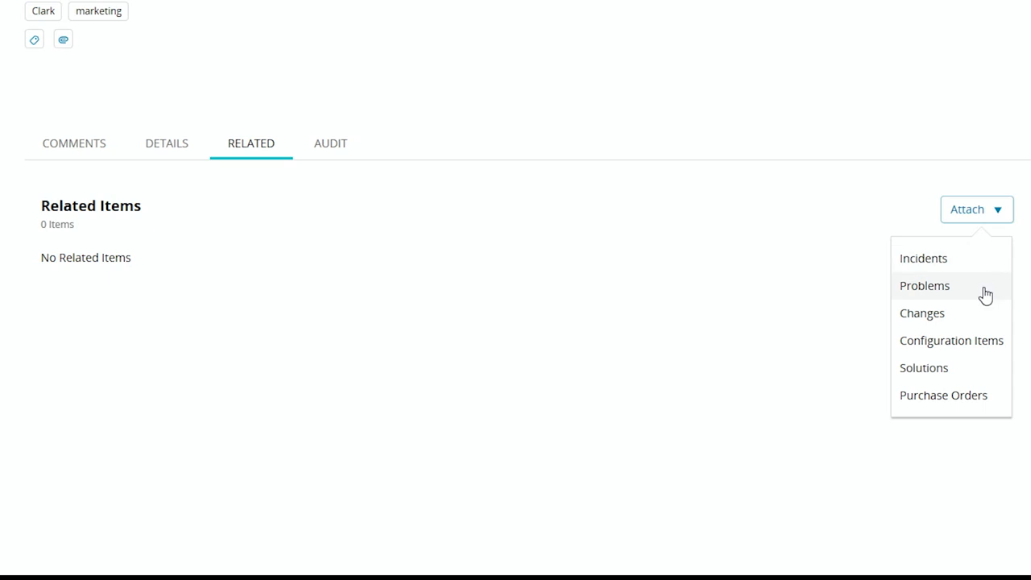
{"action": "mouse_move", "coordinate": [975, 349]}
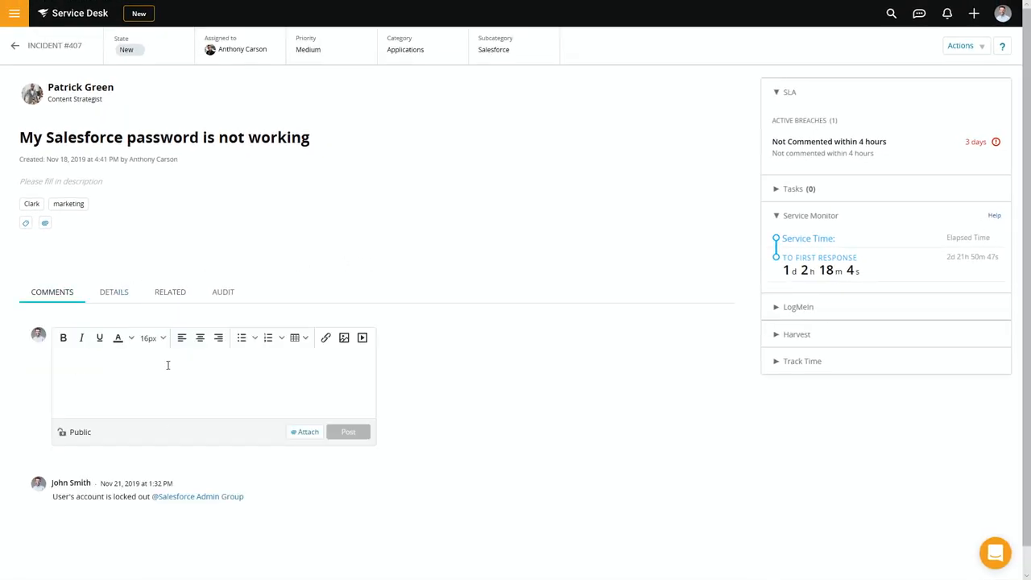
Step: Set incident #407 to Resolved with resolution Done and note "Reset password for user manually."
{"action": "left_click", "coordinate": [132, 48]}
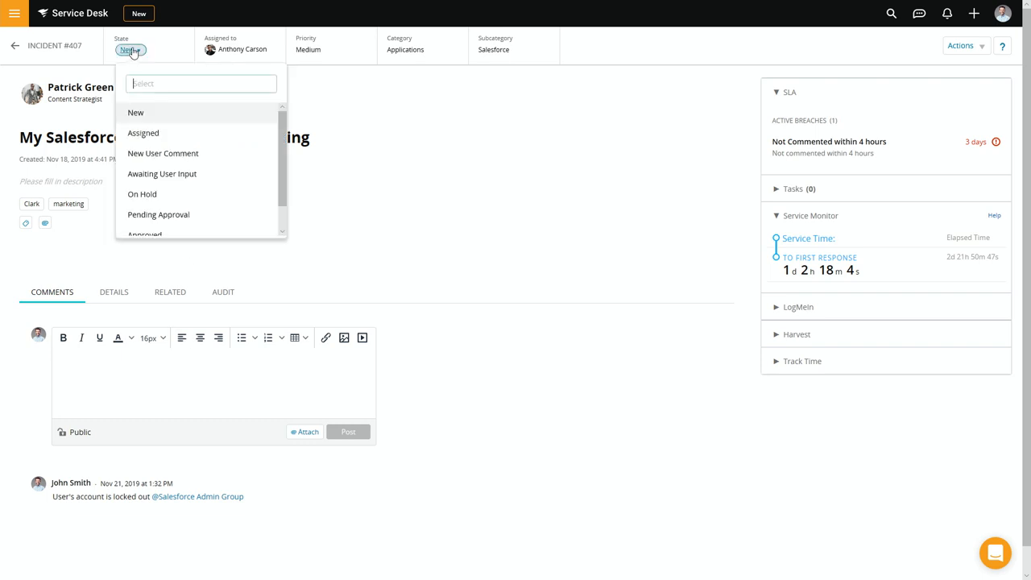
{"action": "type", "text": "resolve"}
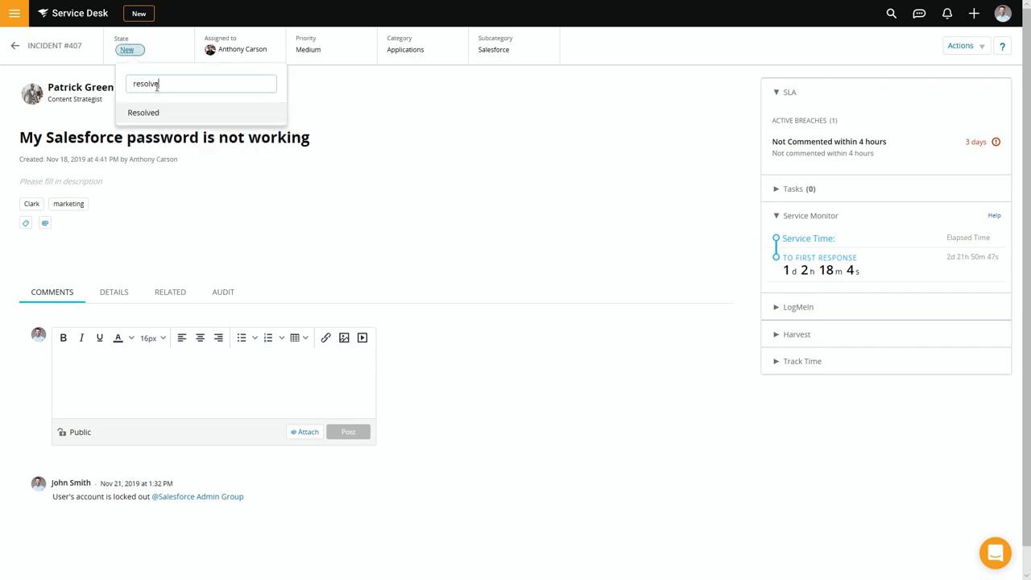
{"action": "left_click", "coordinate": [143, 111]}
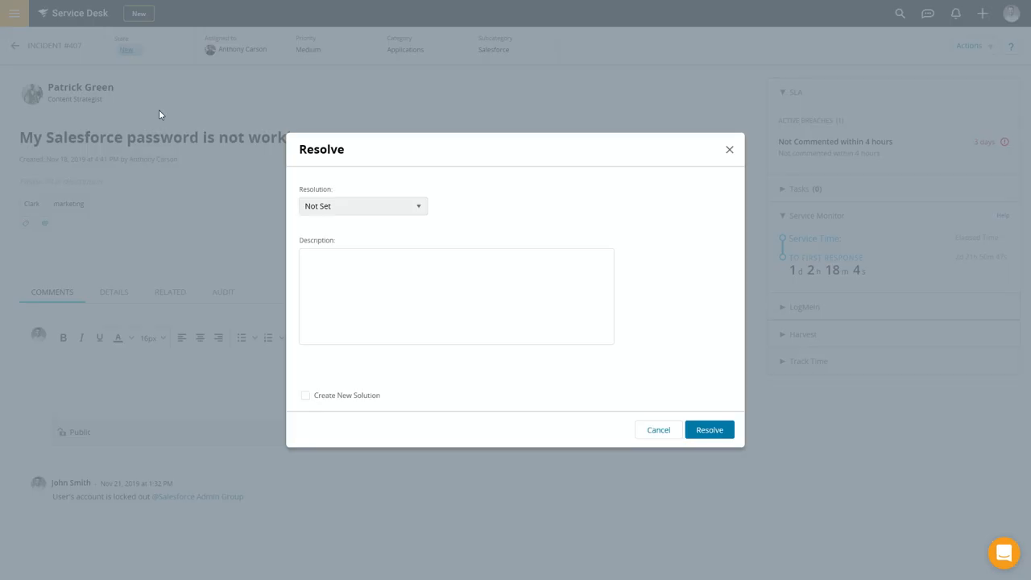
{"action": "left_click", "coordinate": [363, 205]}
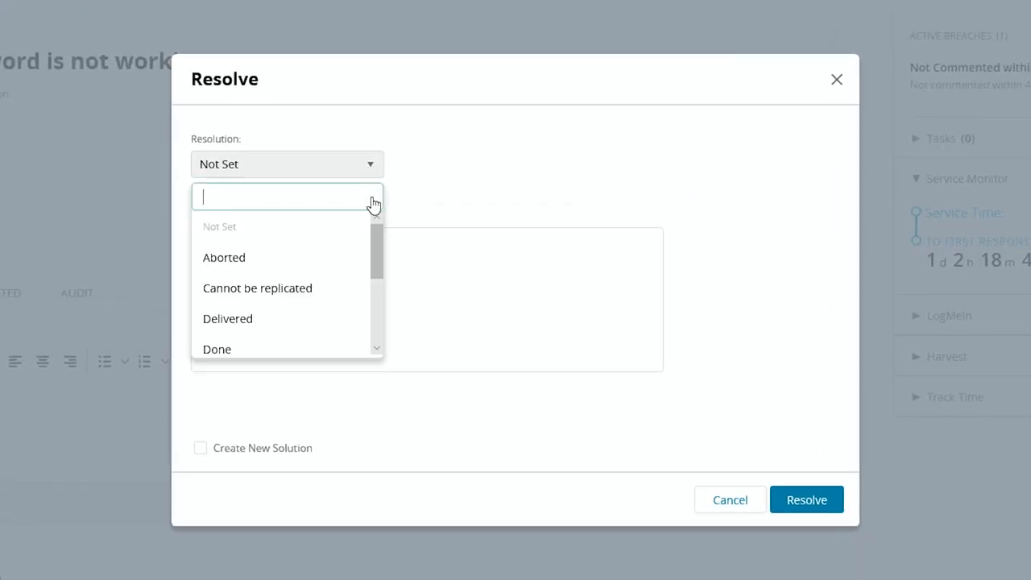
{"action": "scroll", "scroll_direction": "down", "scroll_amount": 3}
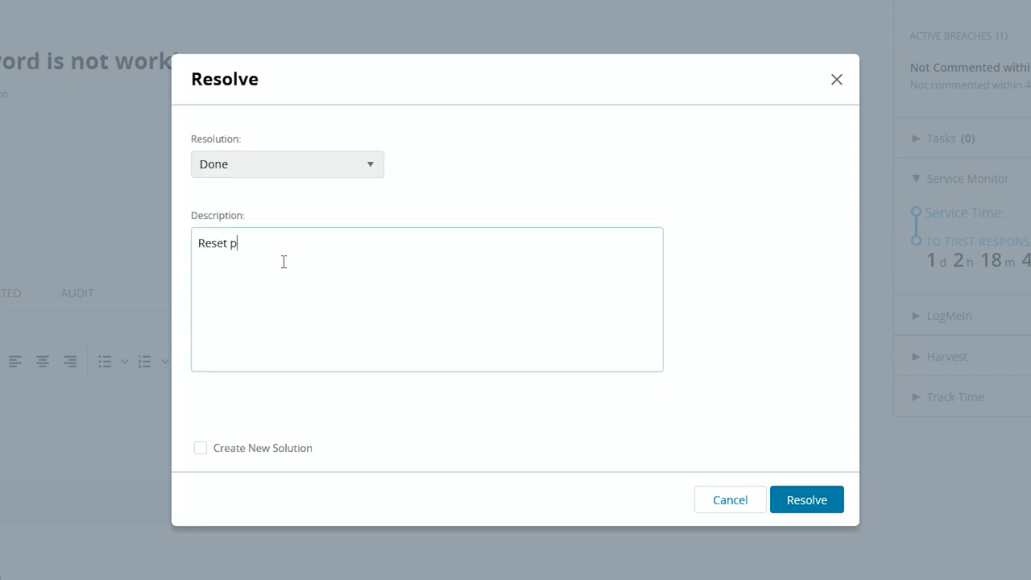
{"action": "type", "text": "assword for user"}
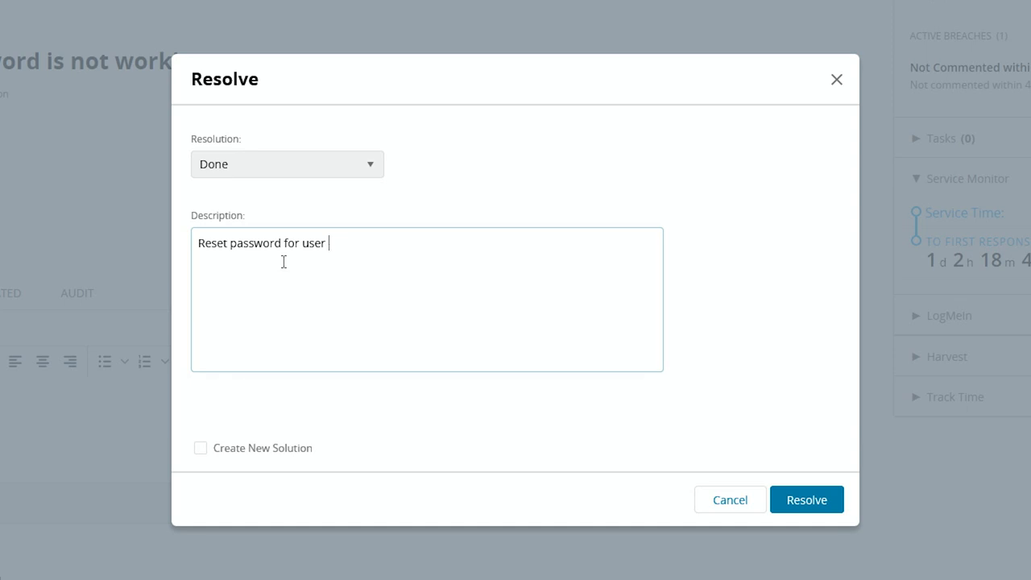
{"action": "type", "text": "manually."}
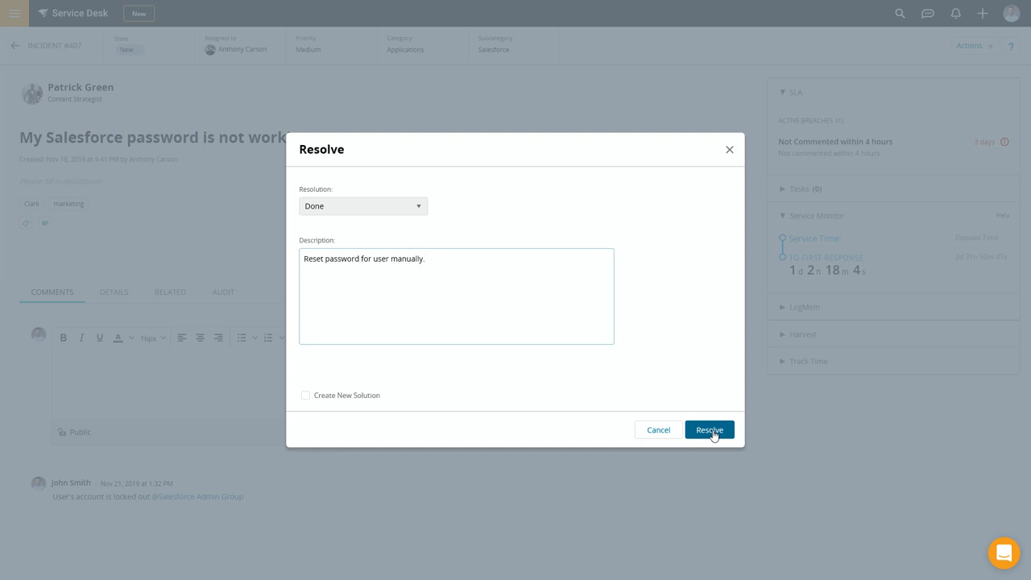
{"action": "left_click", "coordinate": [708, 429]}
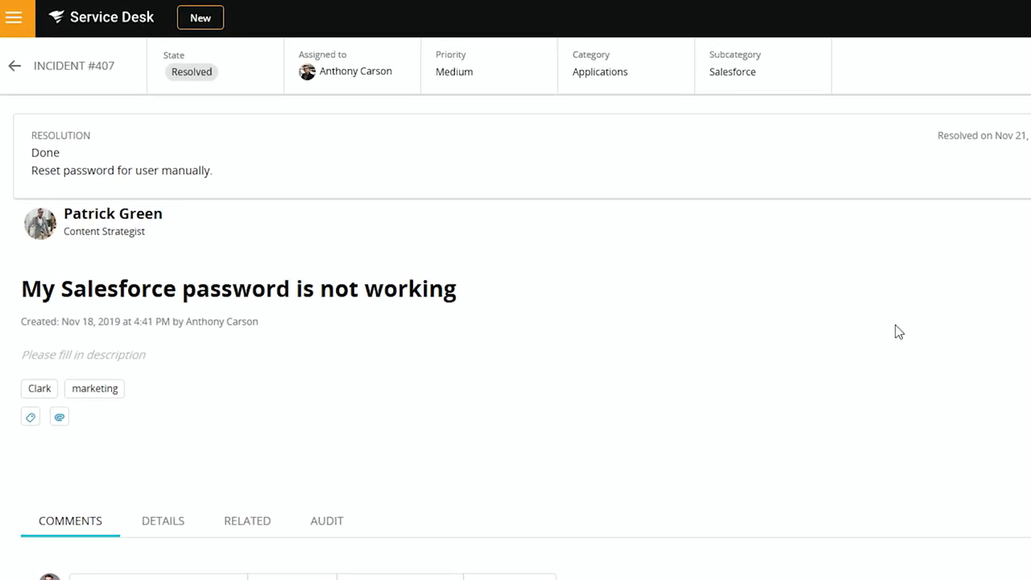
{"action": "mouse_move", "coordinate": [886, 331]}
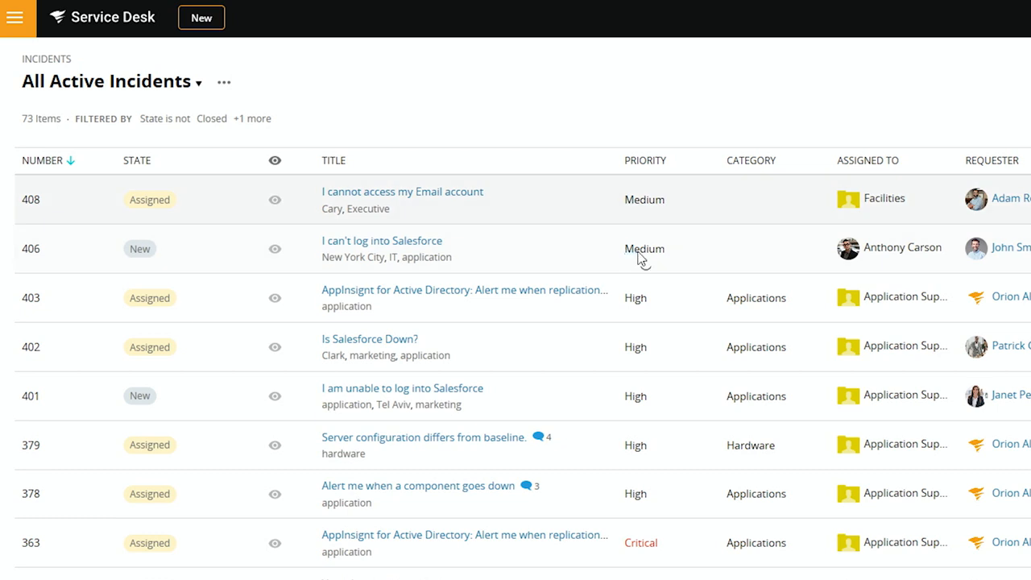
Step: Inline-edit incident 406: priority Critical, subcategory Salesforce, assignee Salesforce Admin Group
{"action": "left_click", "coordinate": [644, 248]}
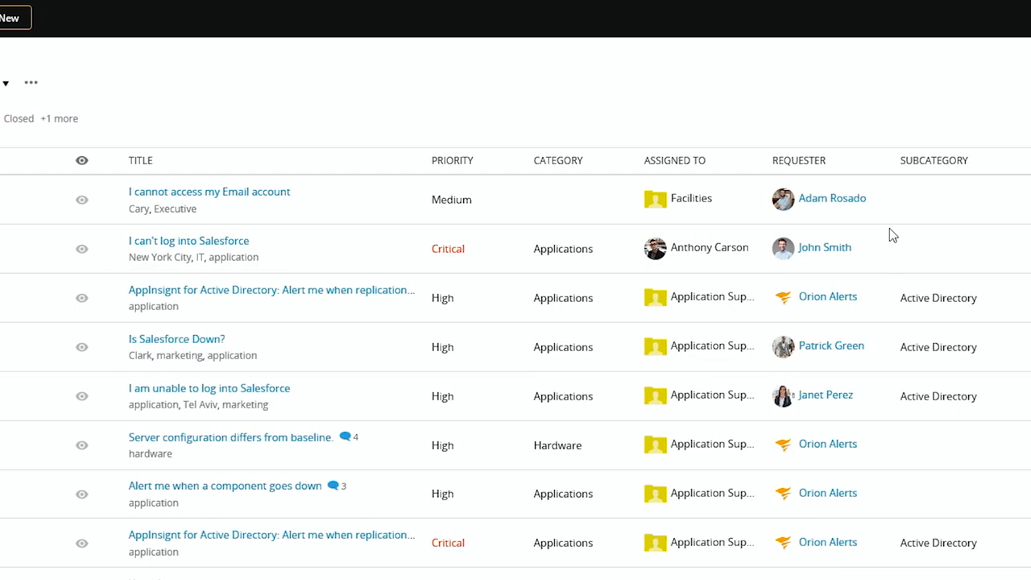
{"action": "left_click", "coordinate": [737, 248]}
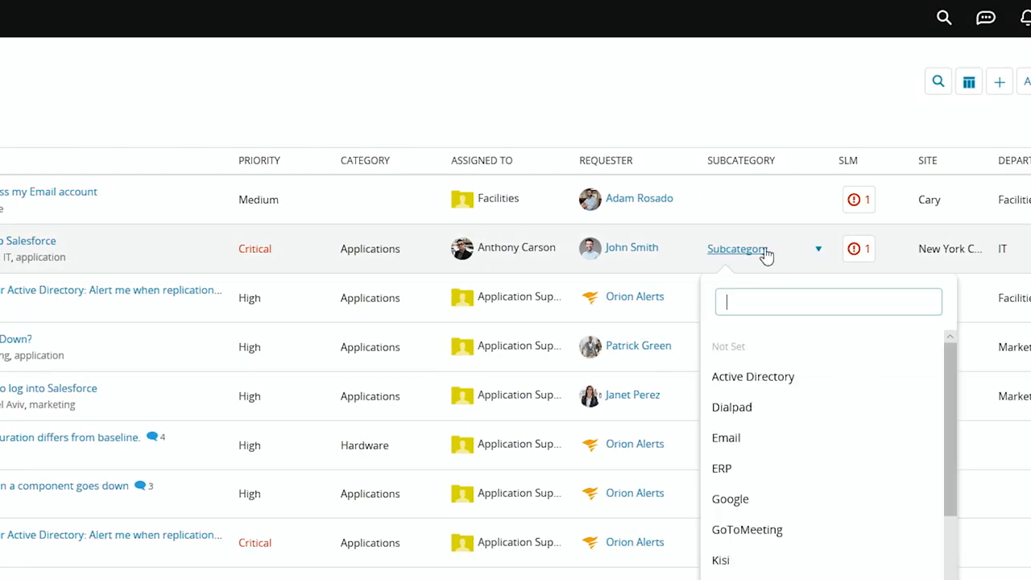
{"action": "type", "text": "sales"}
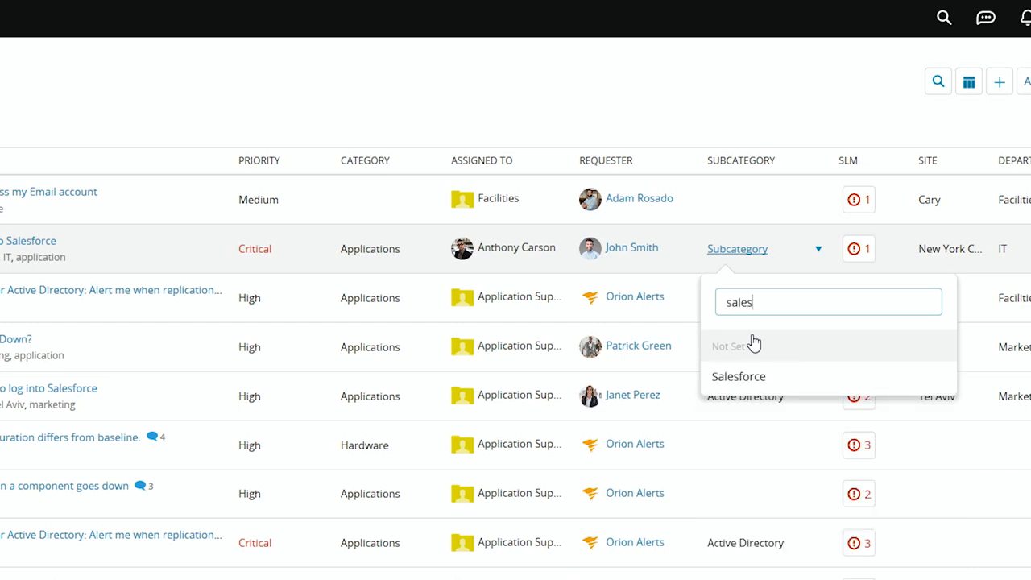
{"action": "left_click", "coordinate": [738, 376]}
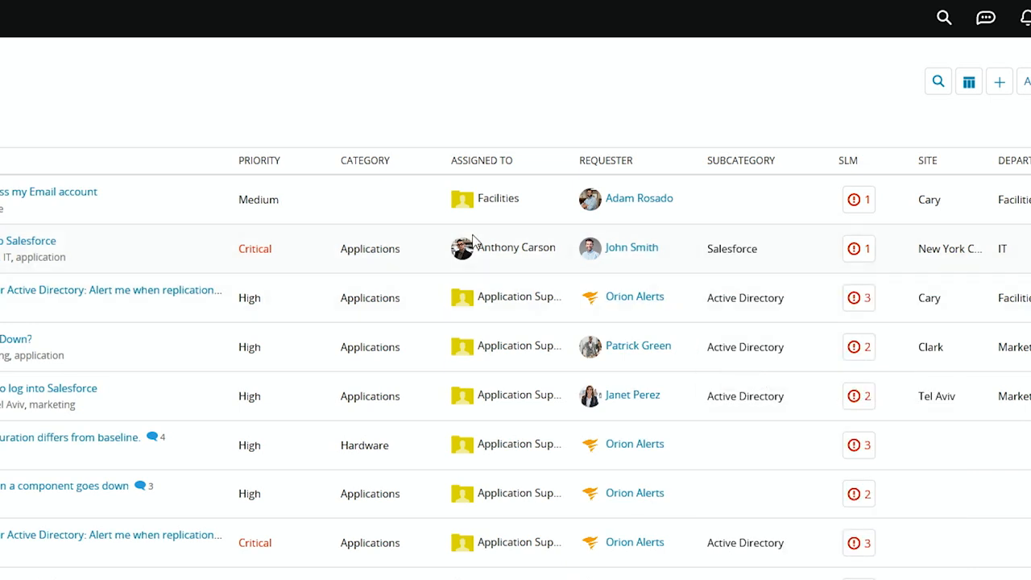
{"action": "left_click", "coordinate": [513, 248]}
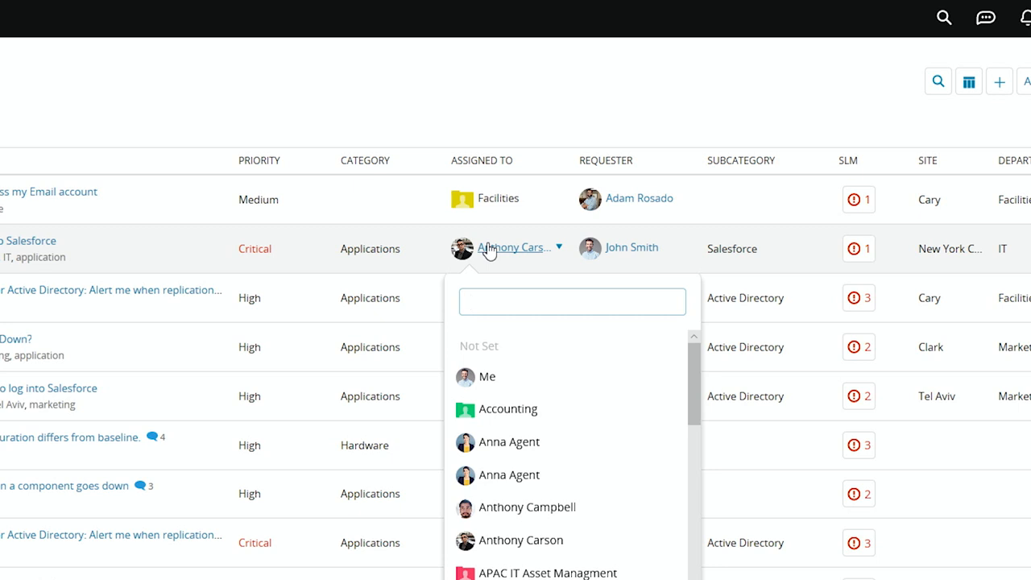
{"action": "type", "text": "sales"}
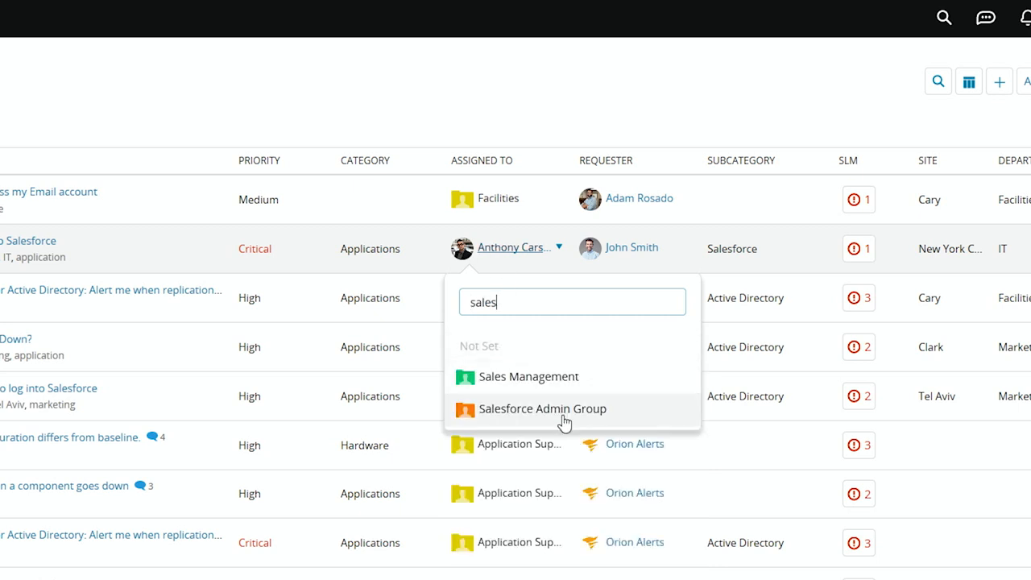
{"action": "left_click", "coordinate": [544, 408]}
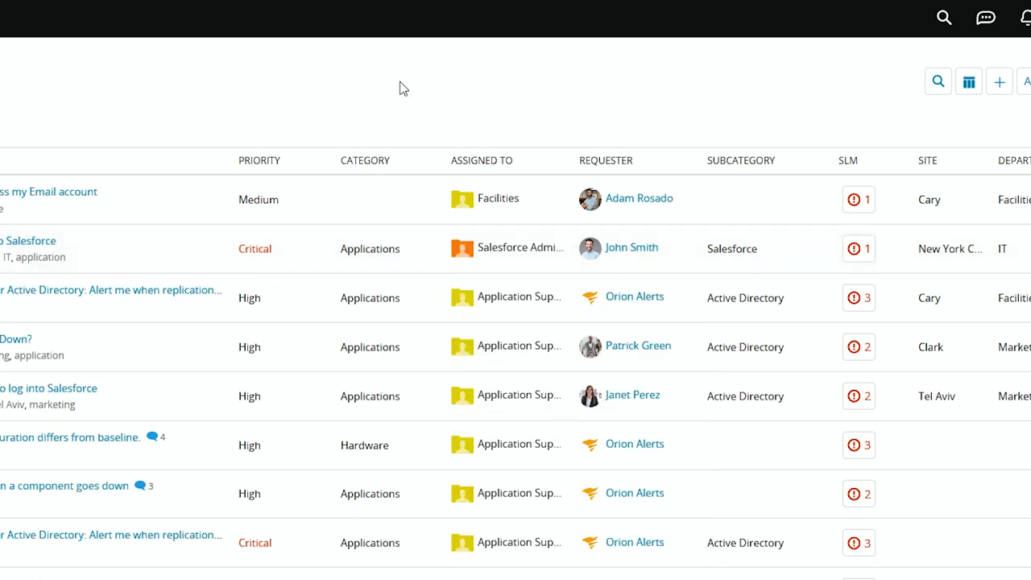